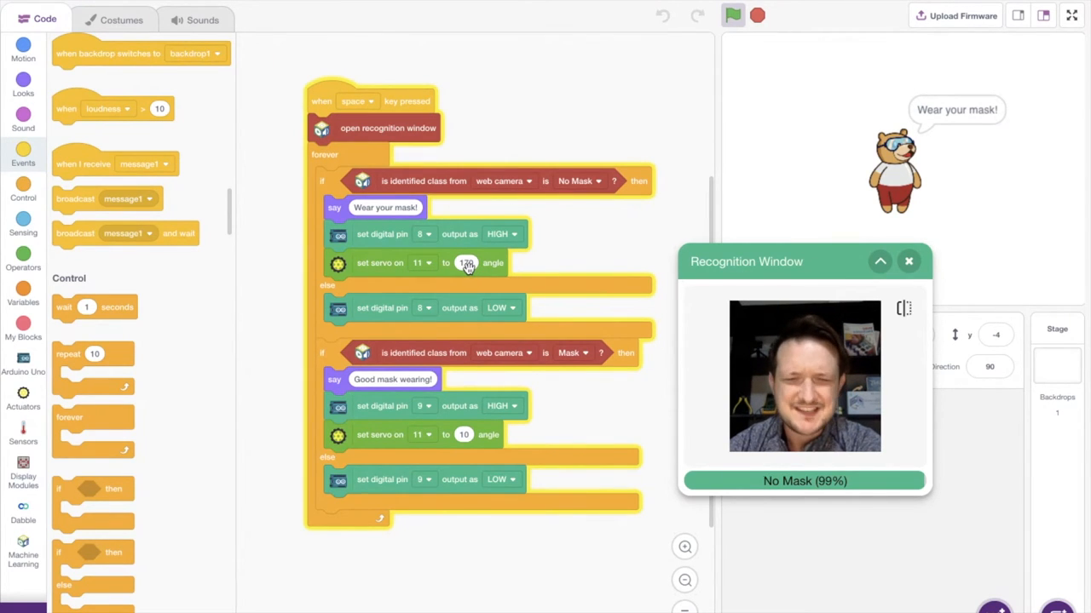
# Step: Set the No Mask servo on pin 11 to 170 degrees and apply the change
pyautogui.click(467, 263)
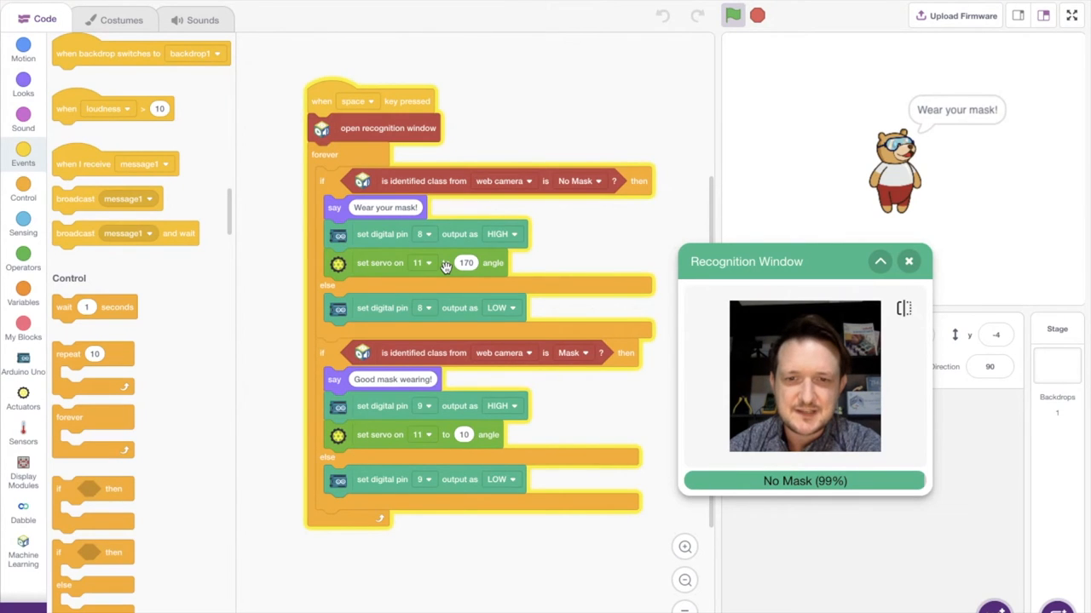